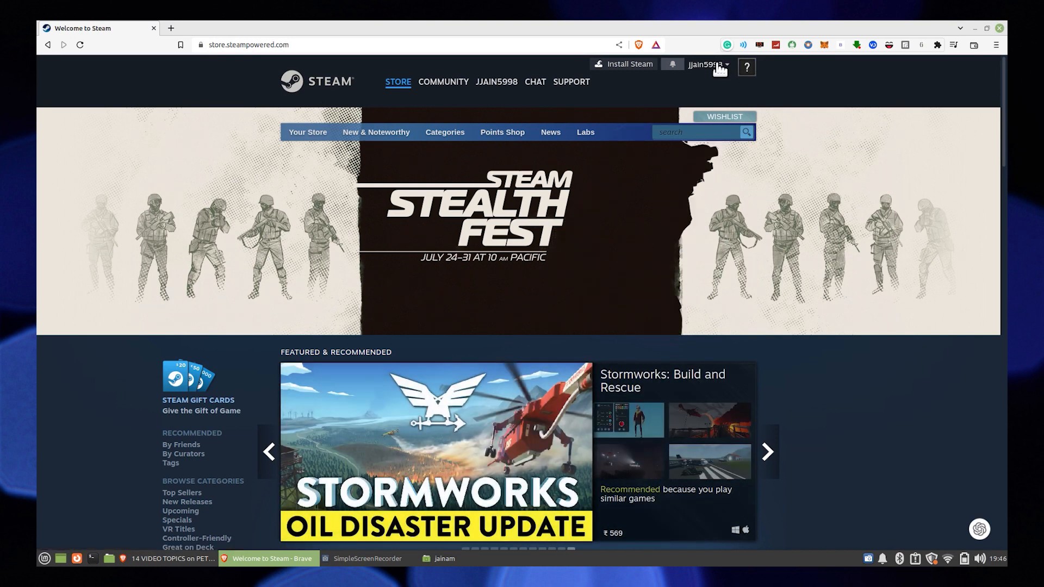
Step: Expand the signed-in account's dropdown menu from the store header
click(706, 64)
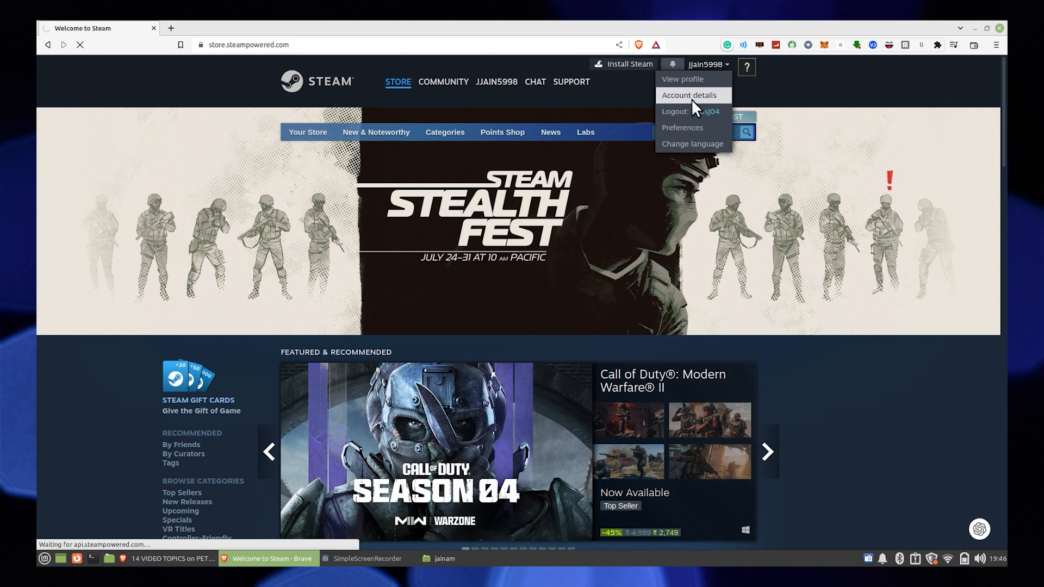
Step: Go to the Account details page with purchase history, contact info and security
click(688, 96)
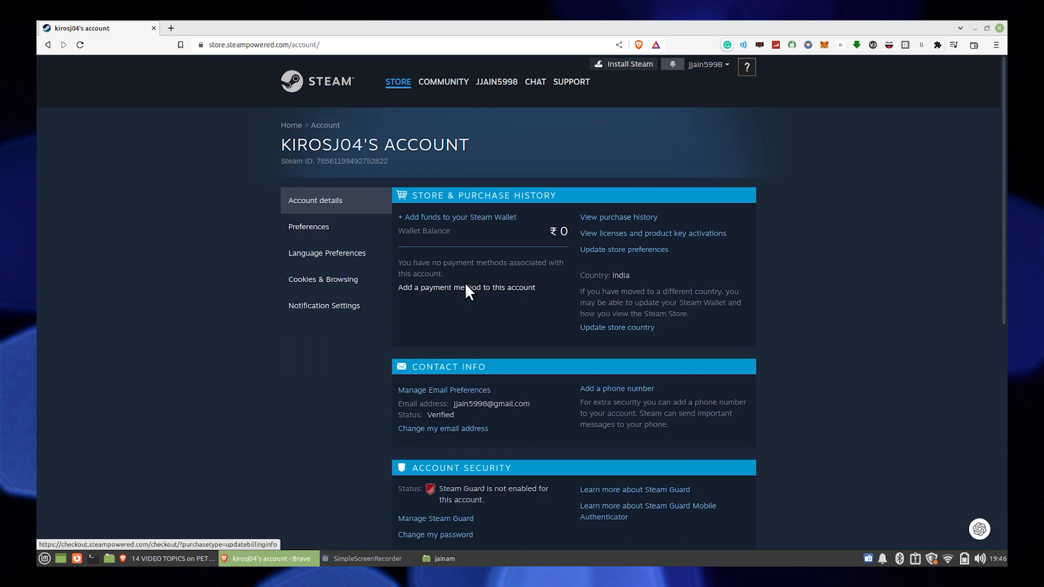
Step: Start 'Add a payment method to this account', reaching the empty Update Saved Payment Method form
click(465, 287)
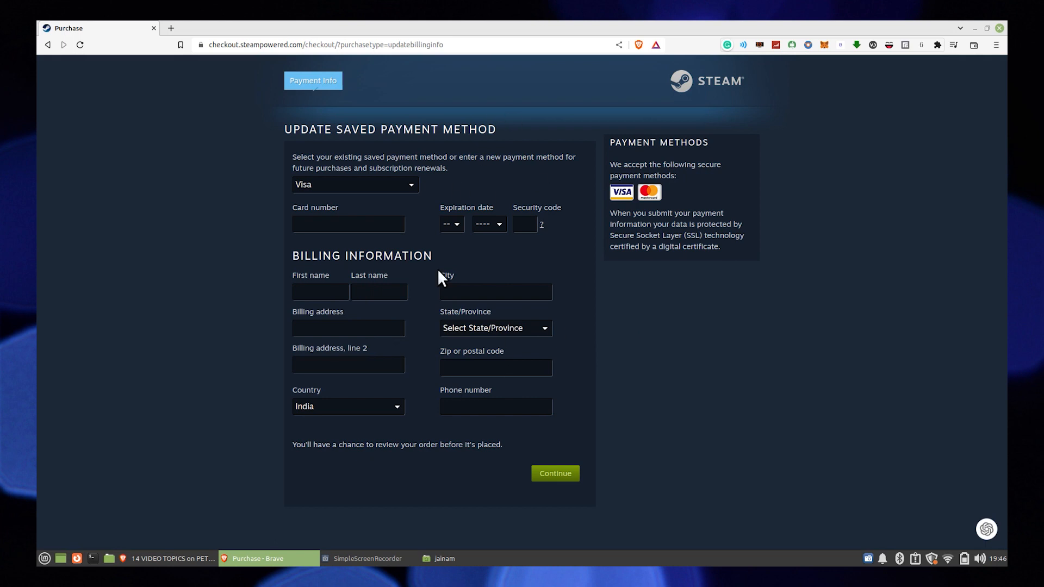
mouse_move(481, 248)
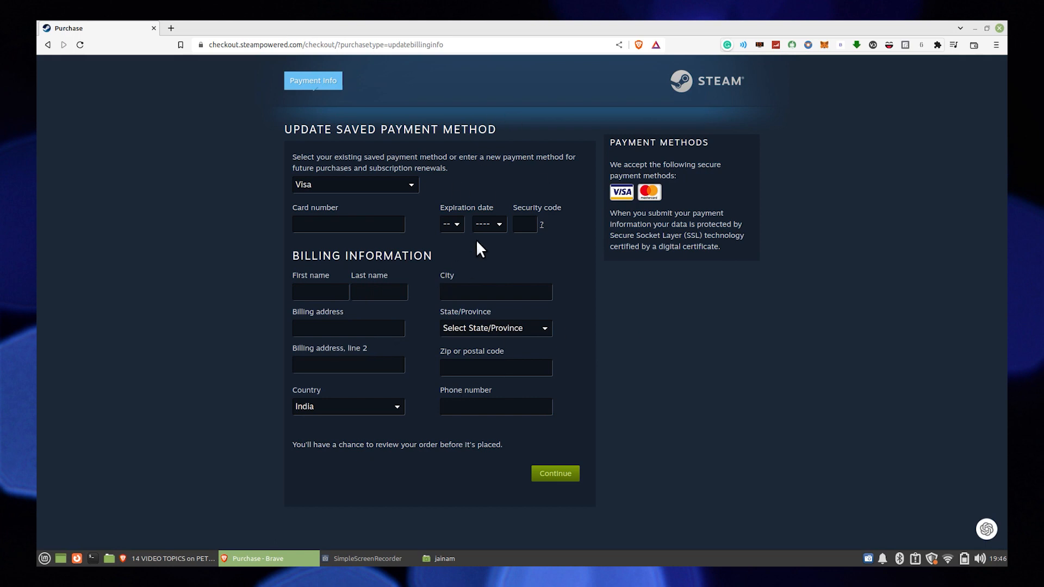
mouse_move(574, 222)
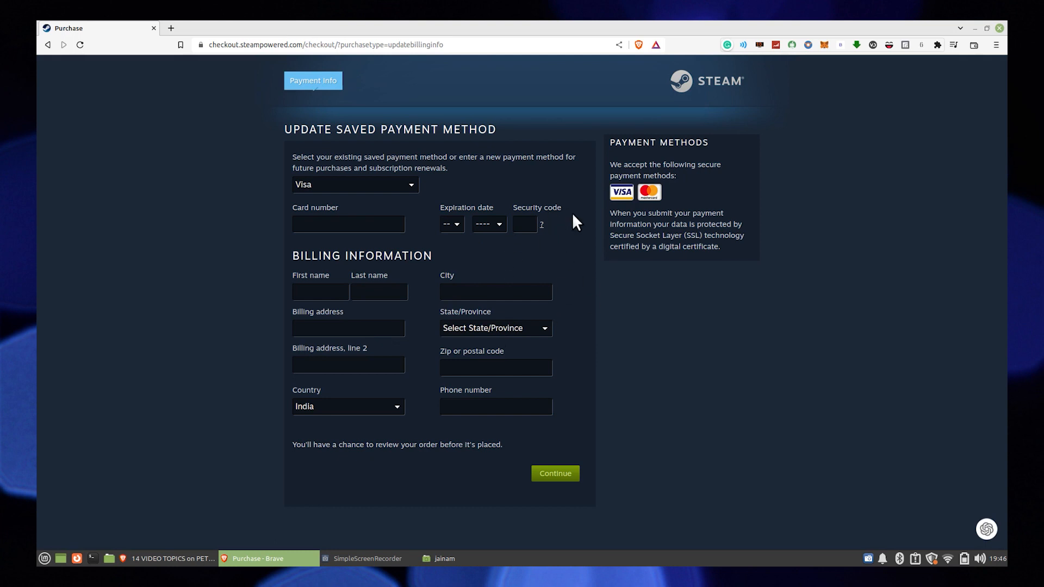
mouse_move(564, 250)
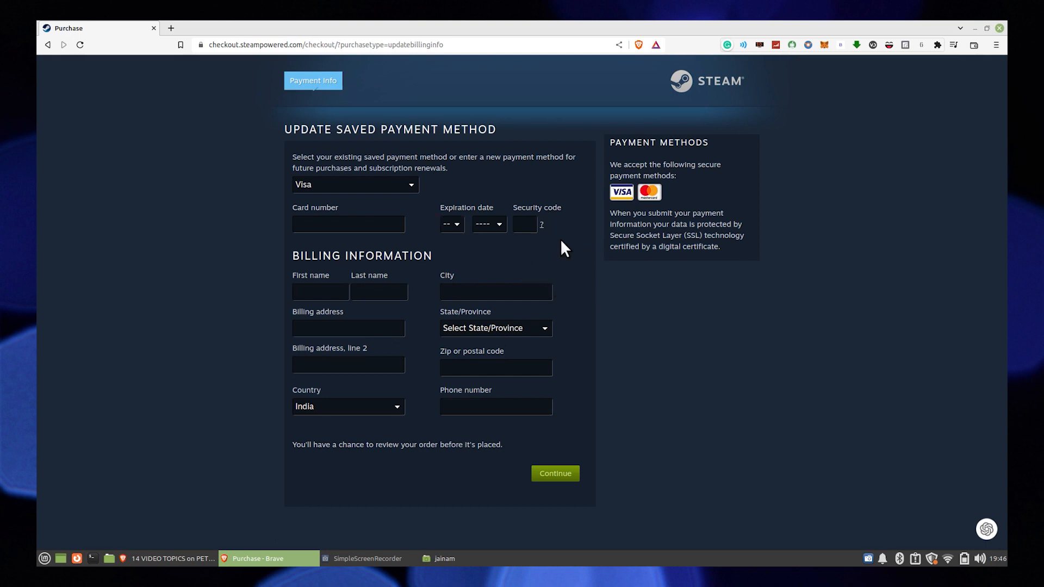
mouse_move(521, 258)
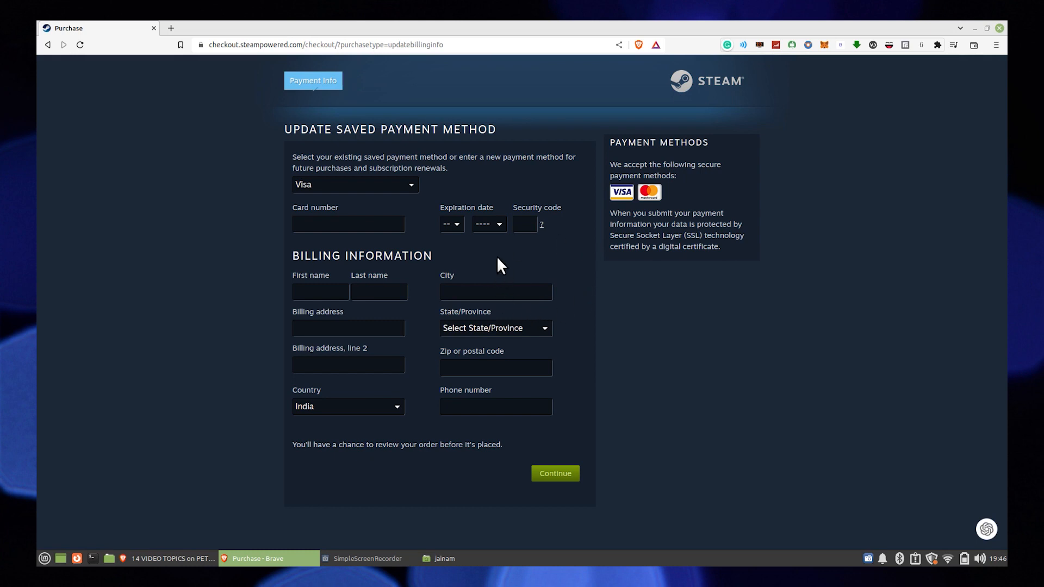
mouse_move(501, 271)
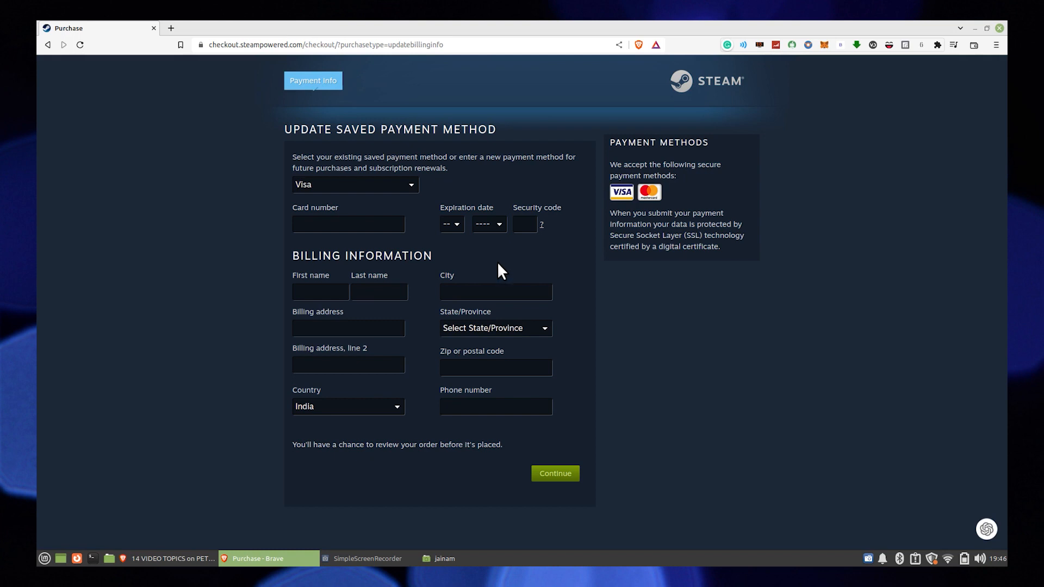
mouse_move(547, 271)
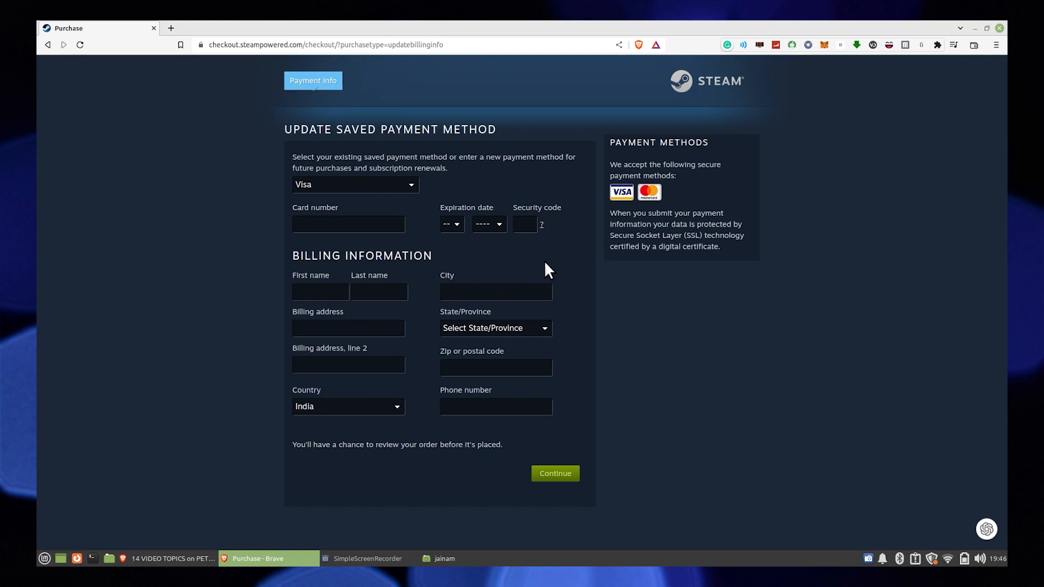